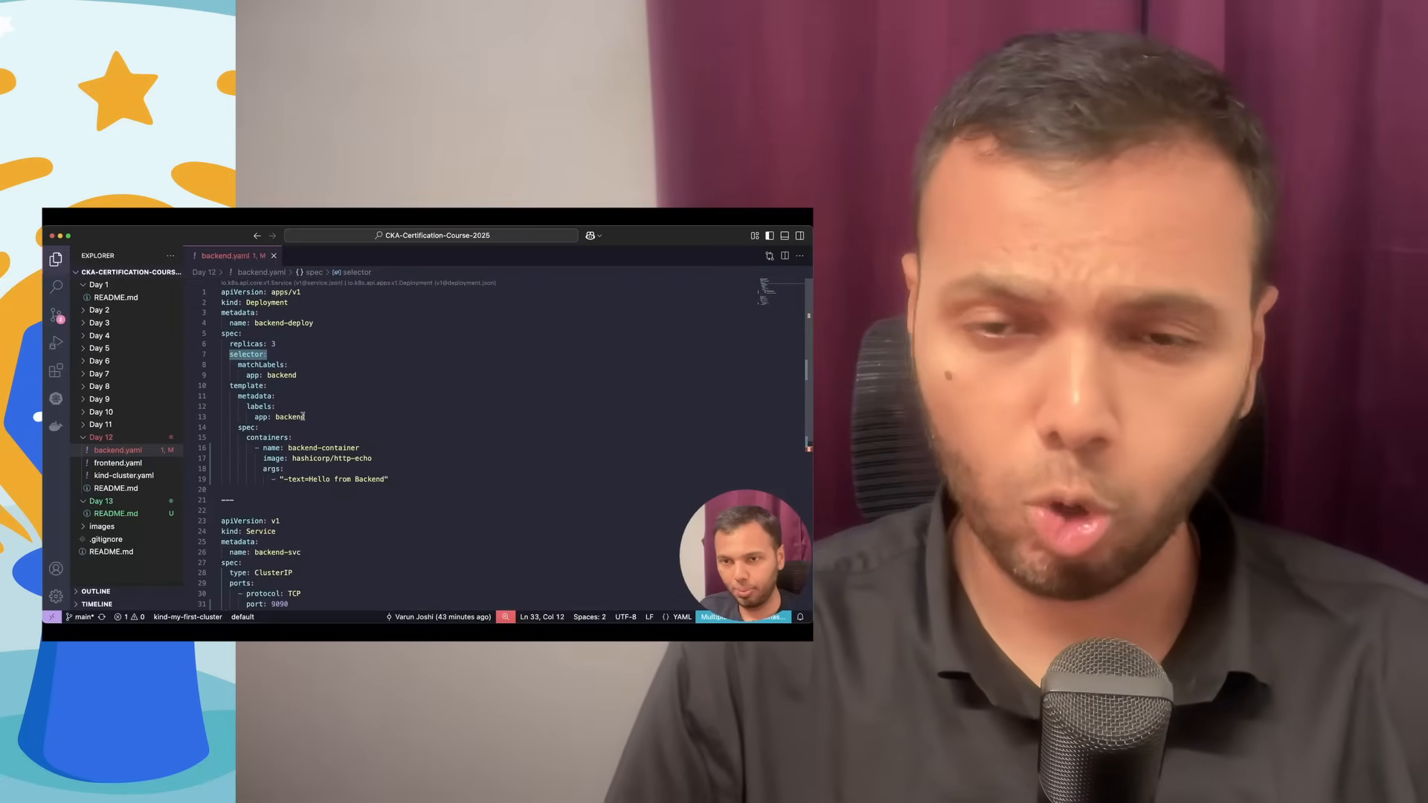
Show the Day 12 NodePort Service diagram: user traffic through worker nodes to backend pods
scroll("down", 3)
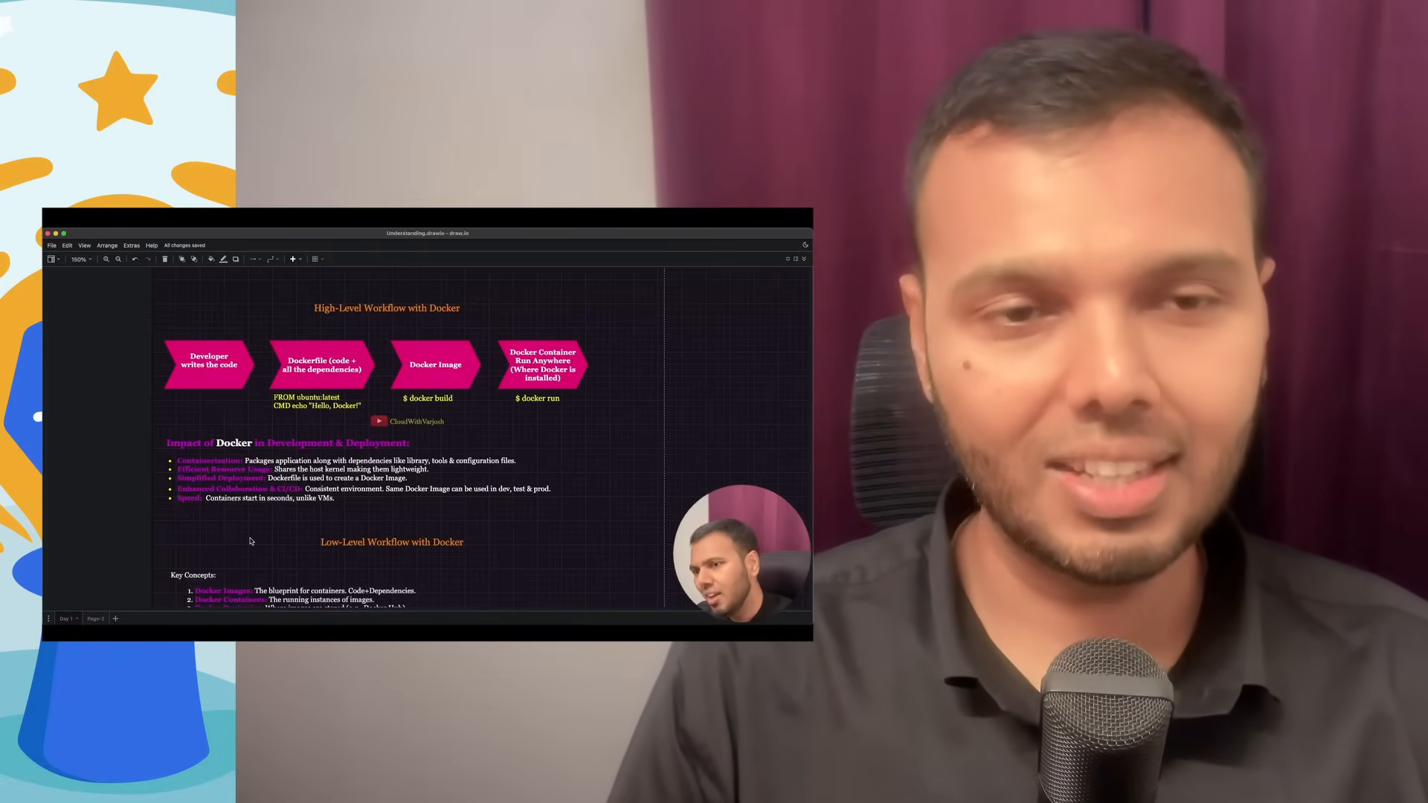
left_click(330, 617)
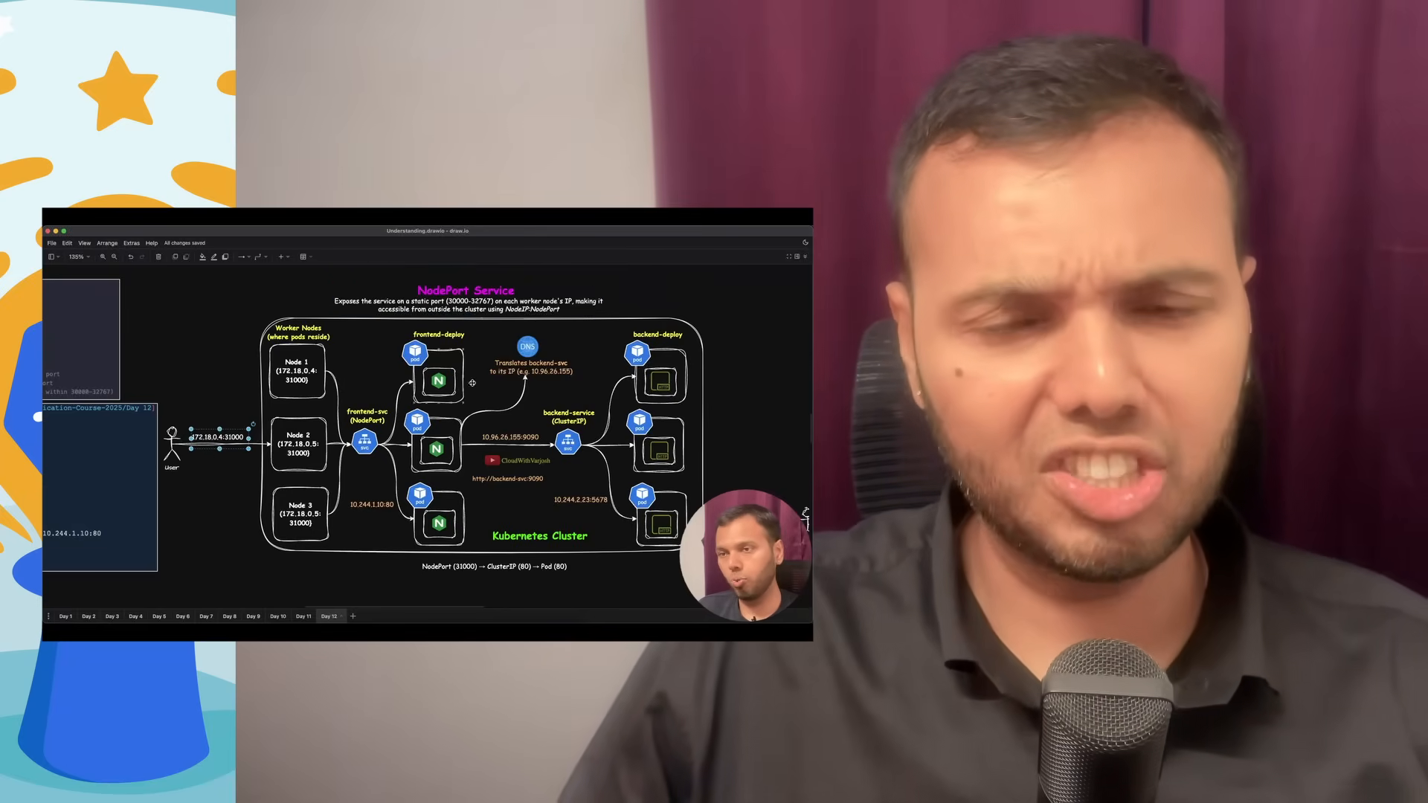
left_click(207, 618)
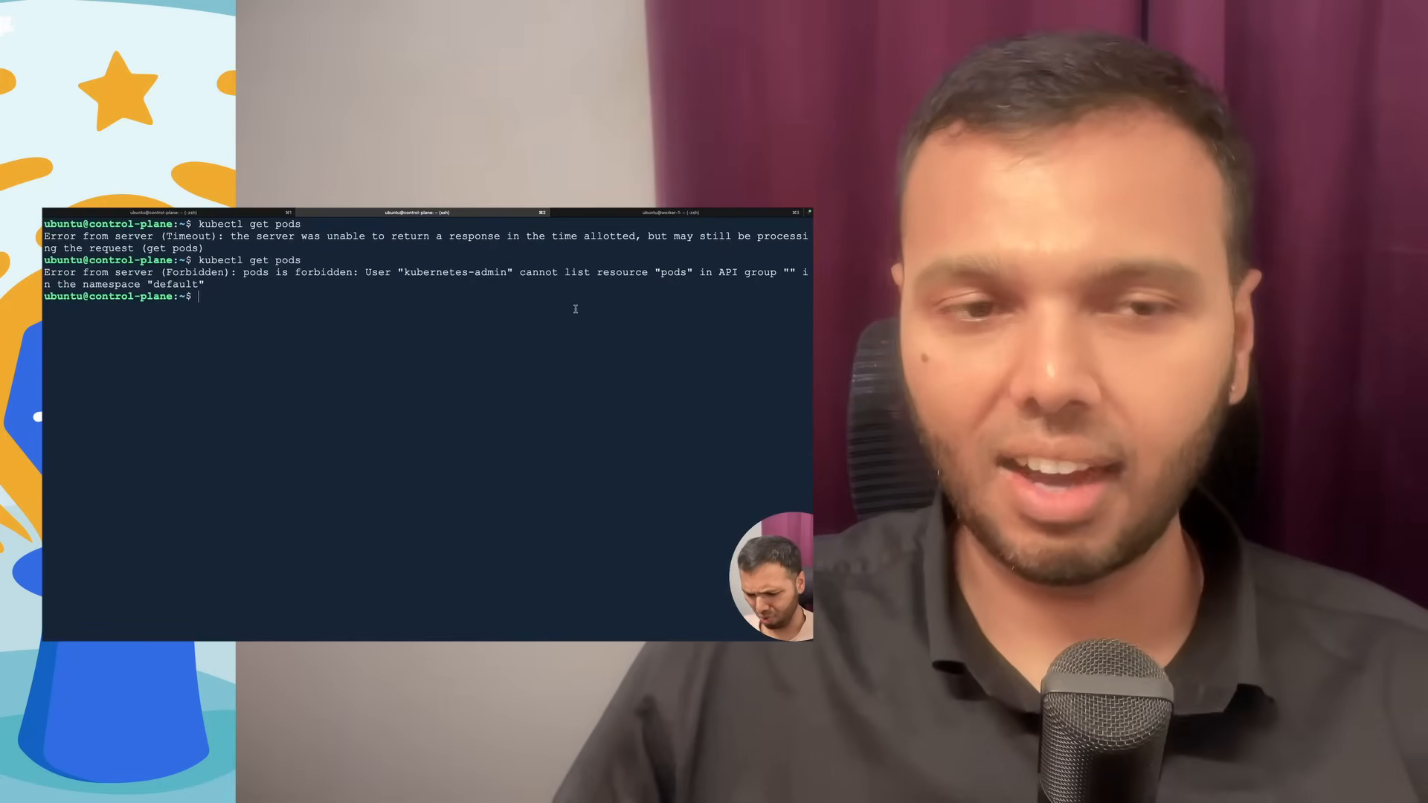
Enter 'sudo crictl ge' at the prompt to start a crictl get command
type("sudo")
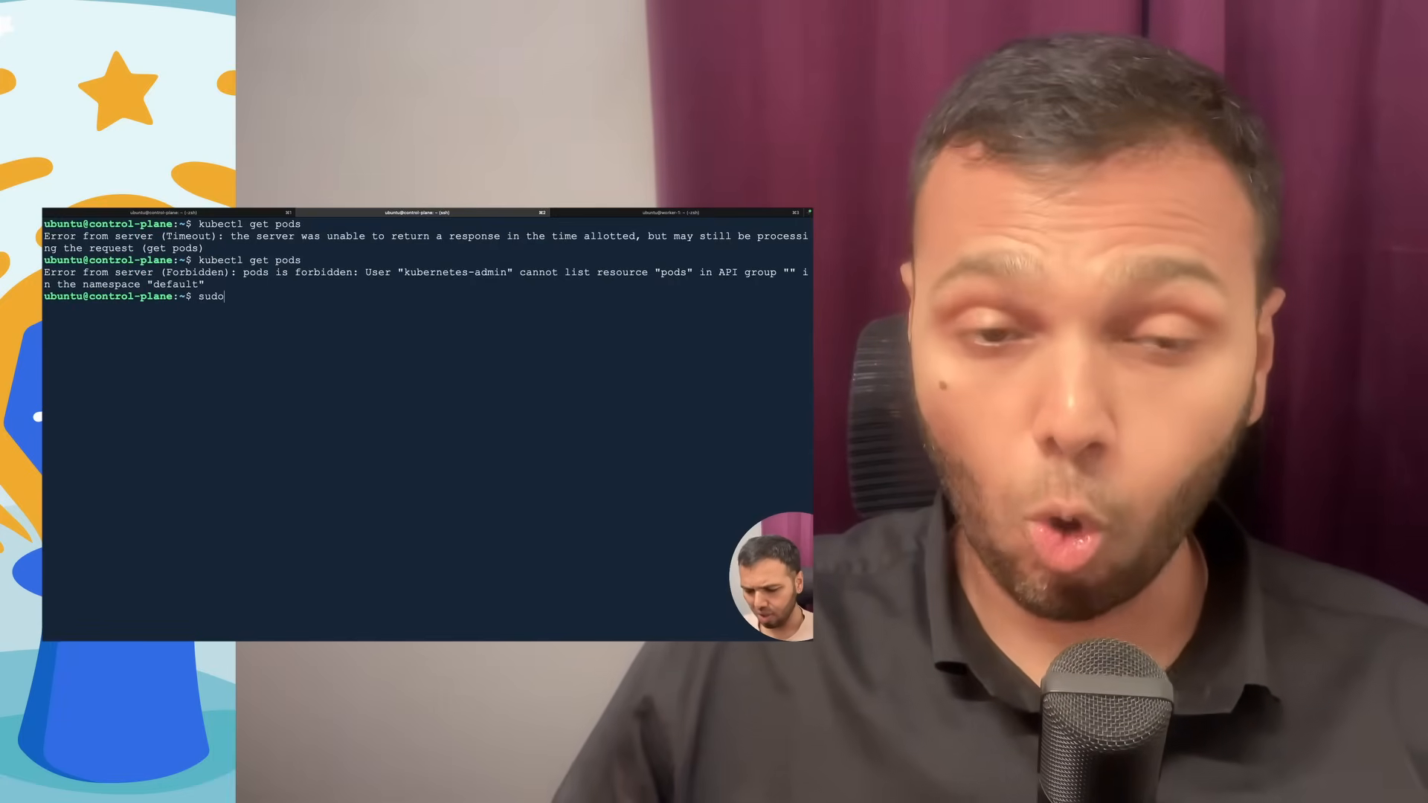
type("crictl ge")
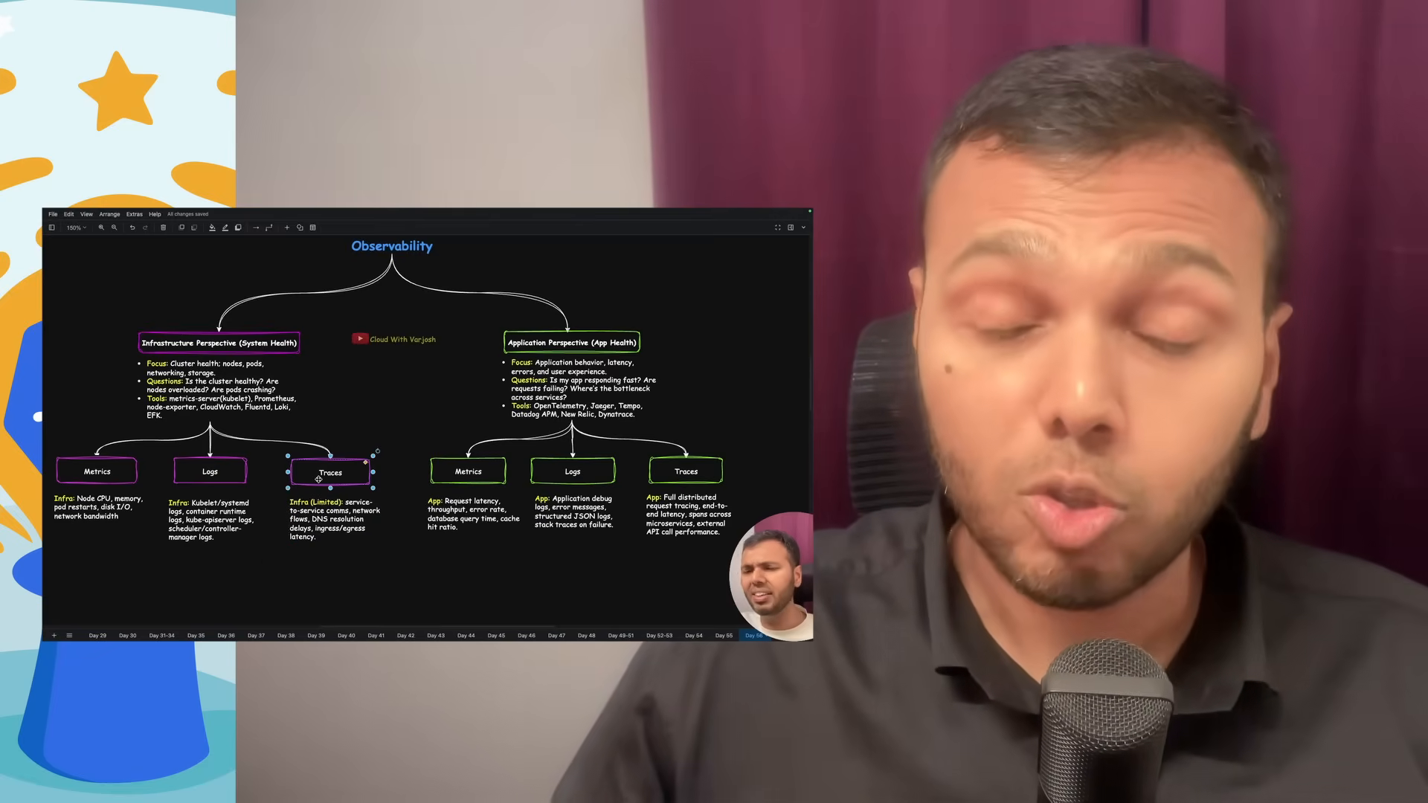
mouse_move(415, 571)
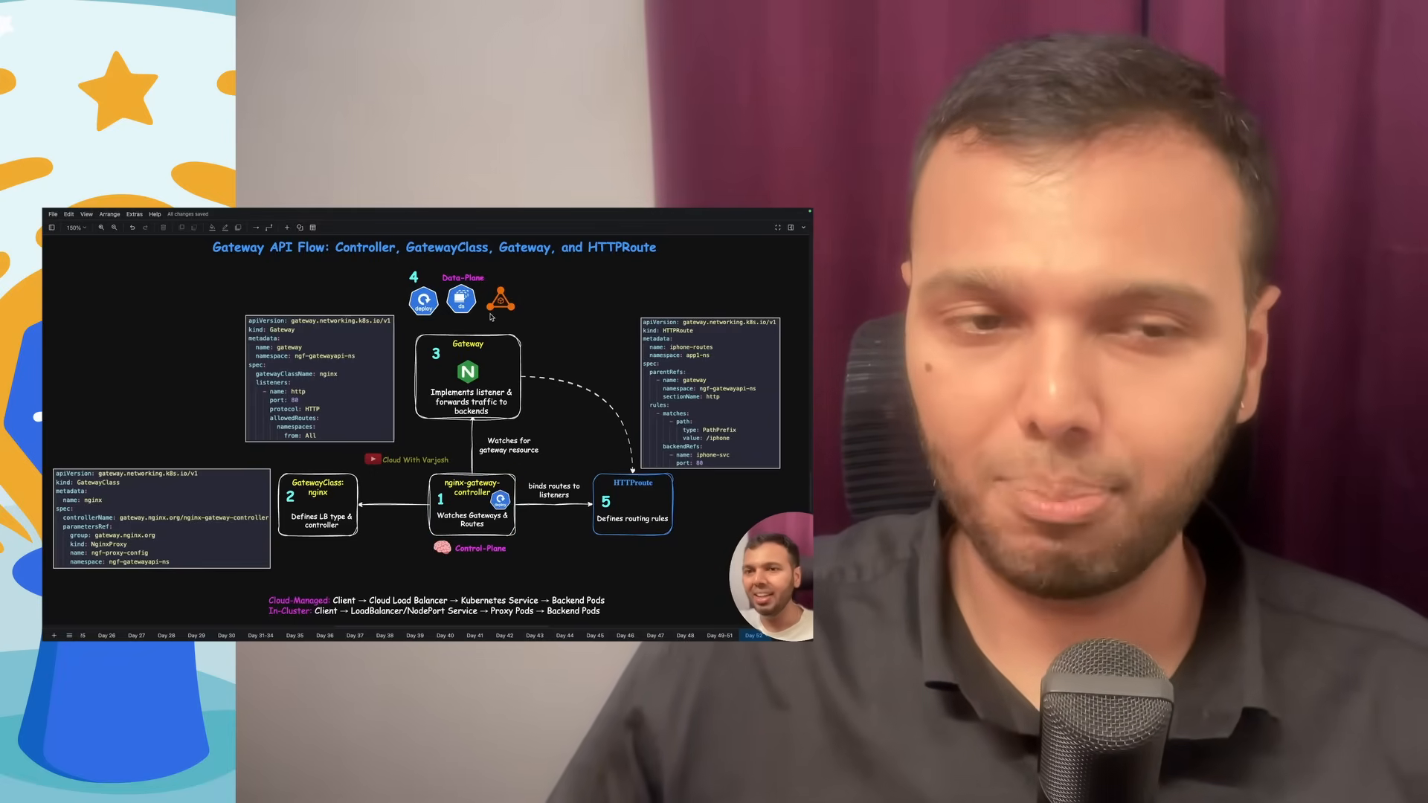
Open the Gateway API Flow diagram showing controller, GatewayClass, Gateway and HTTPRoute
left_click(319, 392)
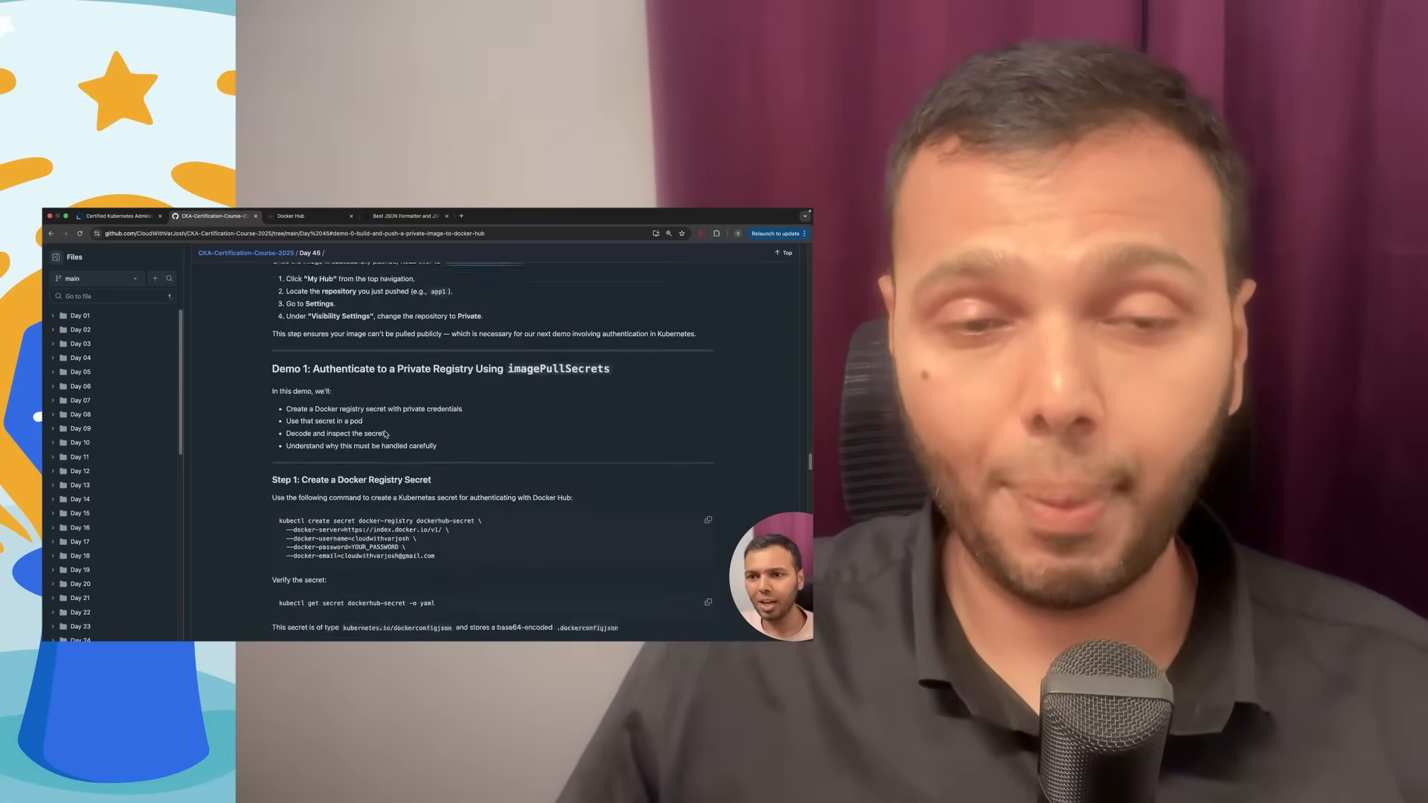
scroll("down", 3)
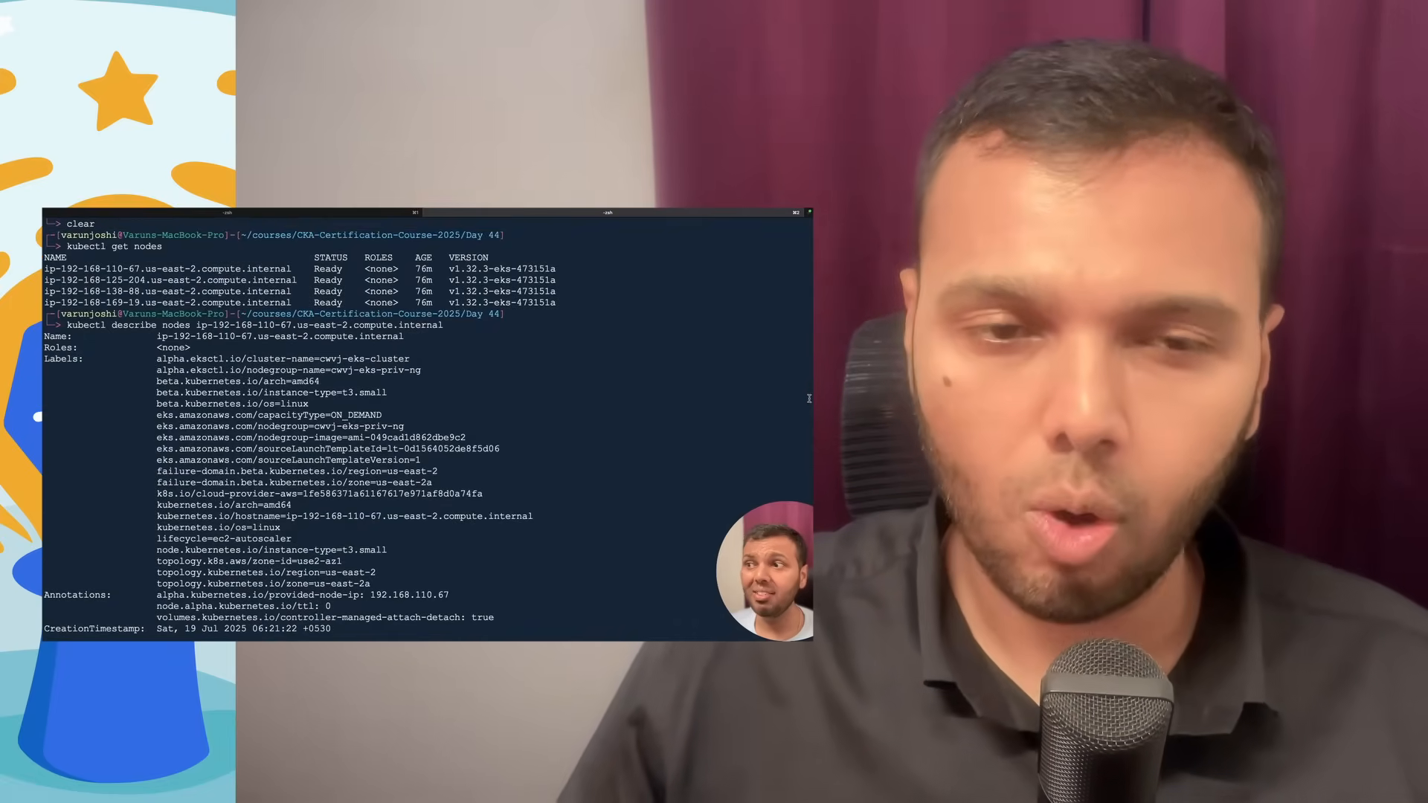
scroll("down", 3)
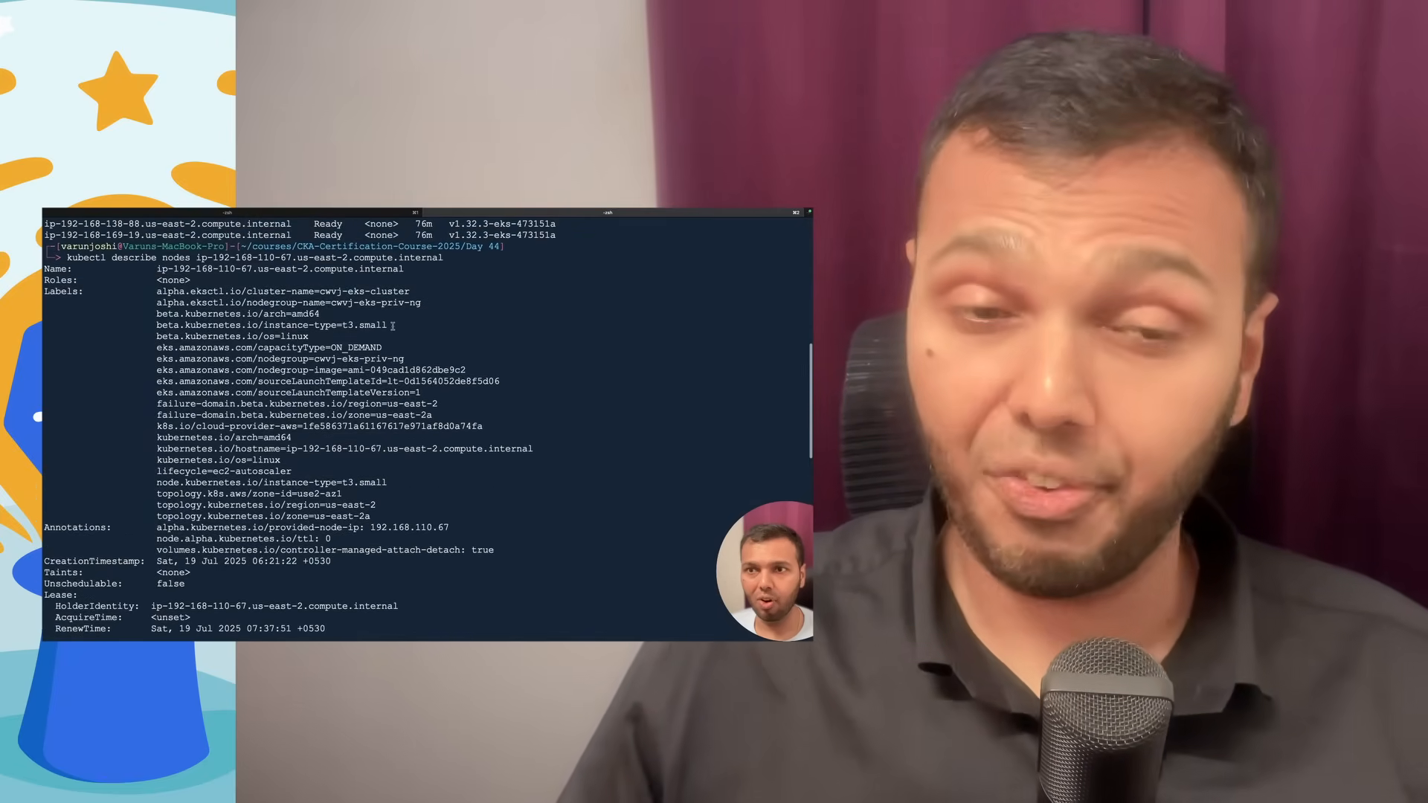
double_click(310, 325)
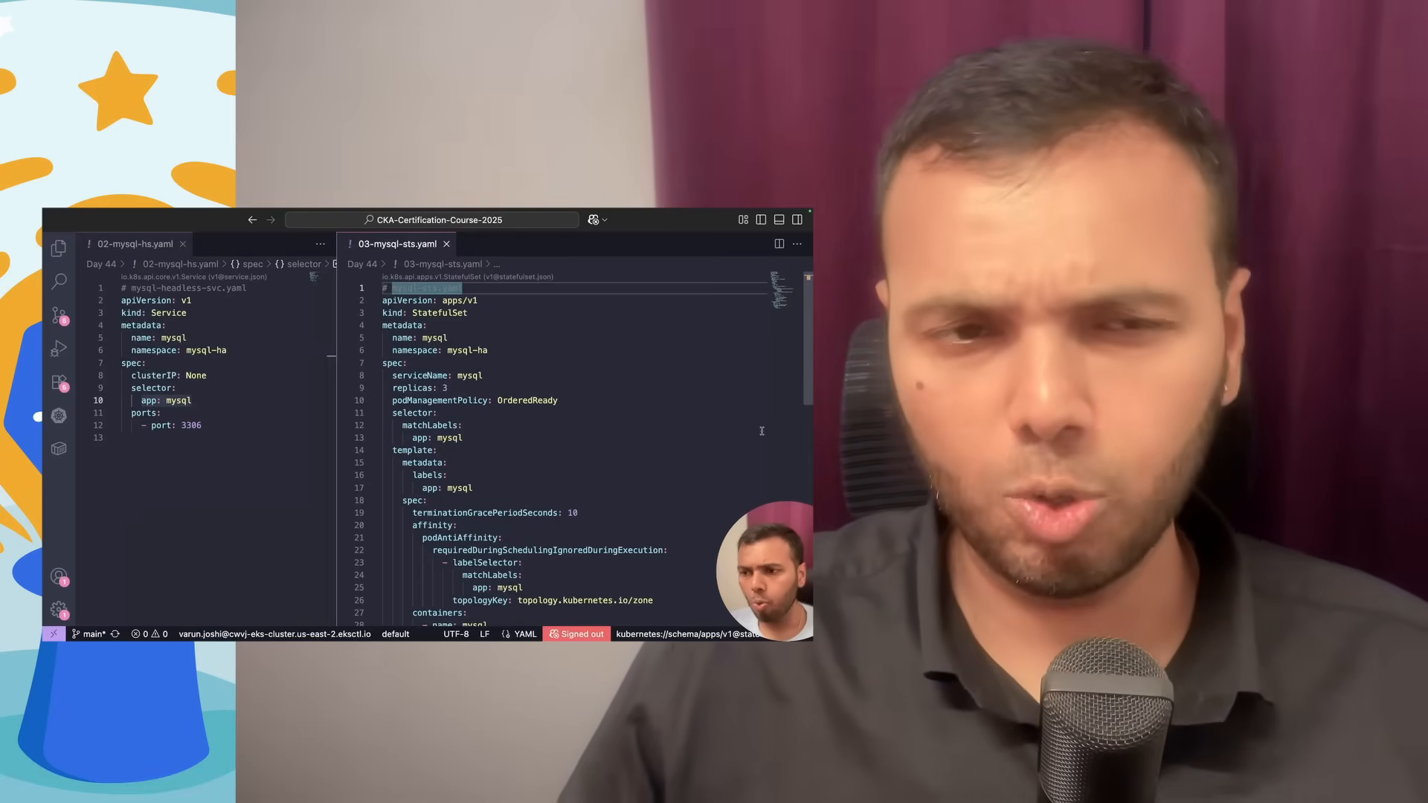
key("cmd+tab")
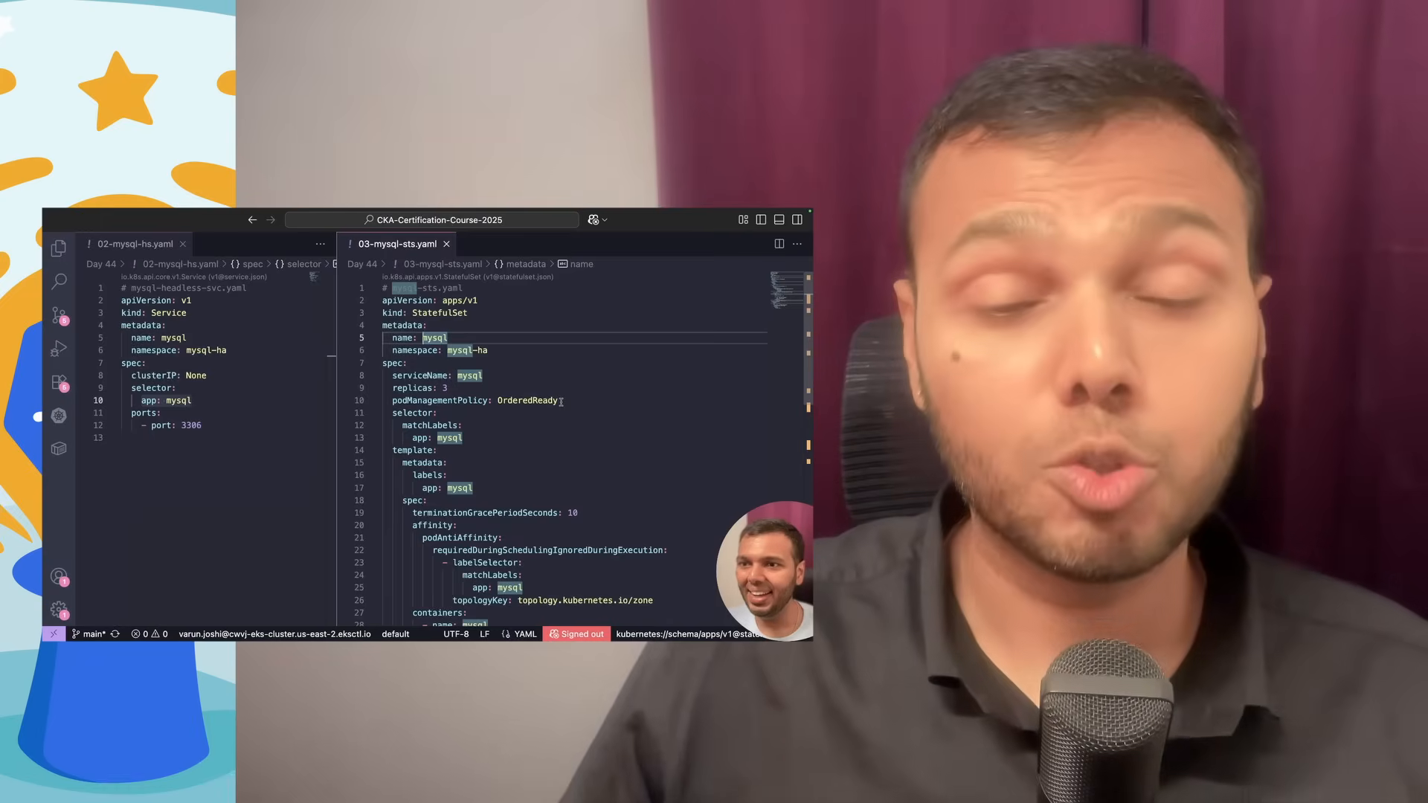
mouse_move(441, 401)
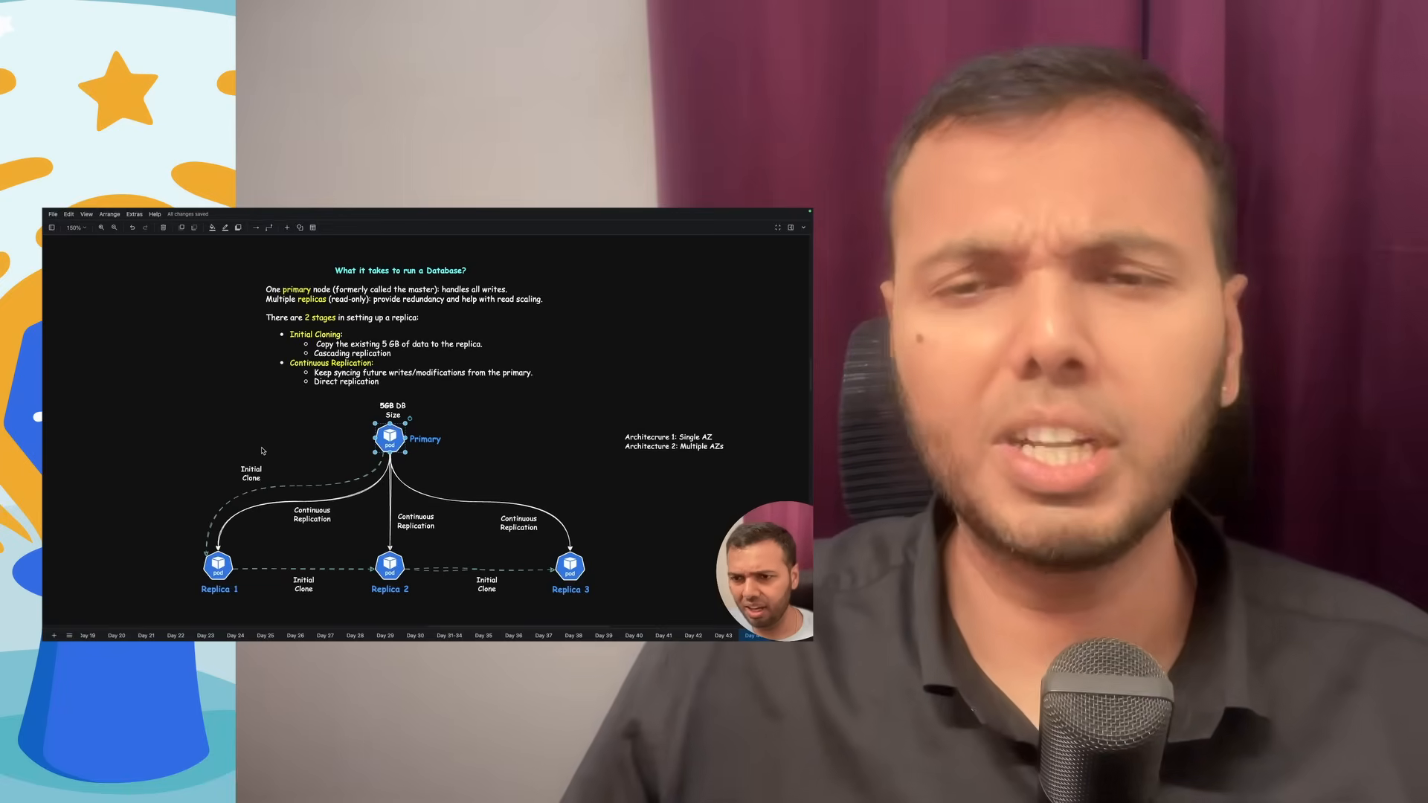
left_click(392, 439)
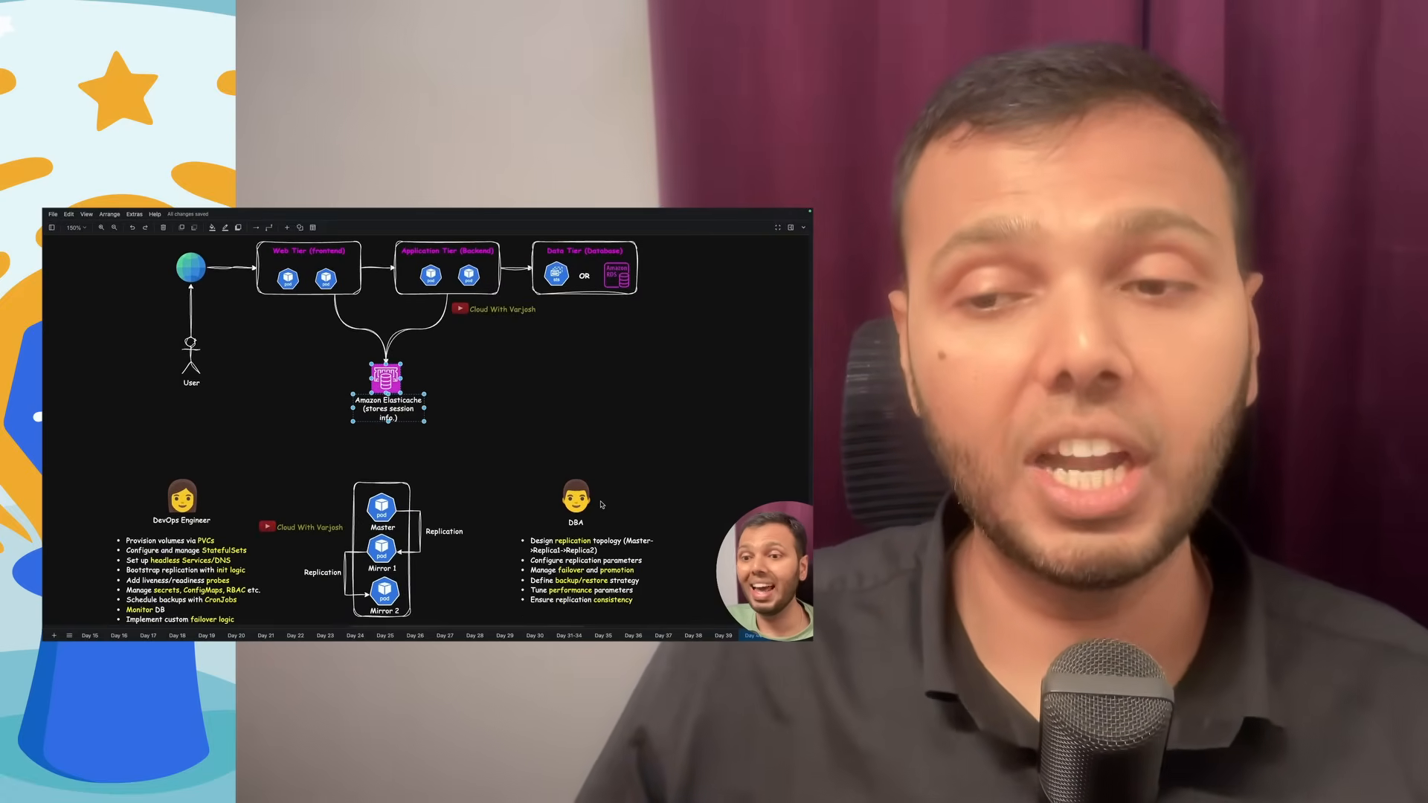
scroll("down", 3)
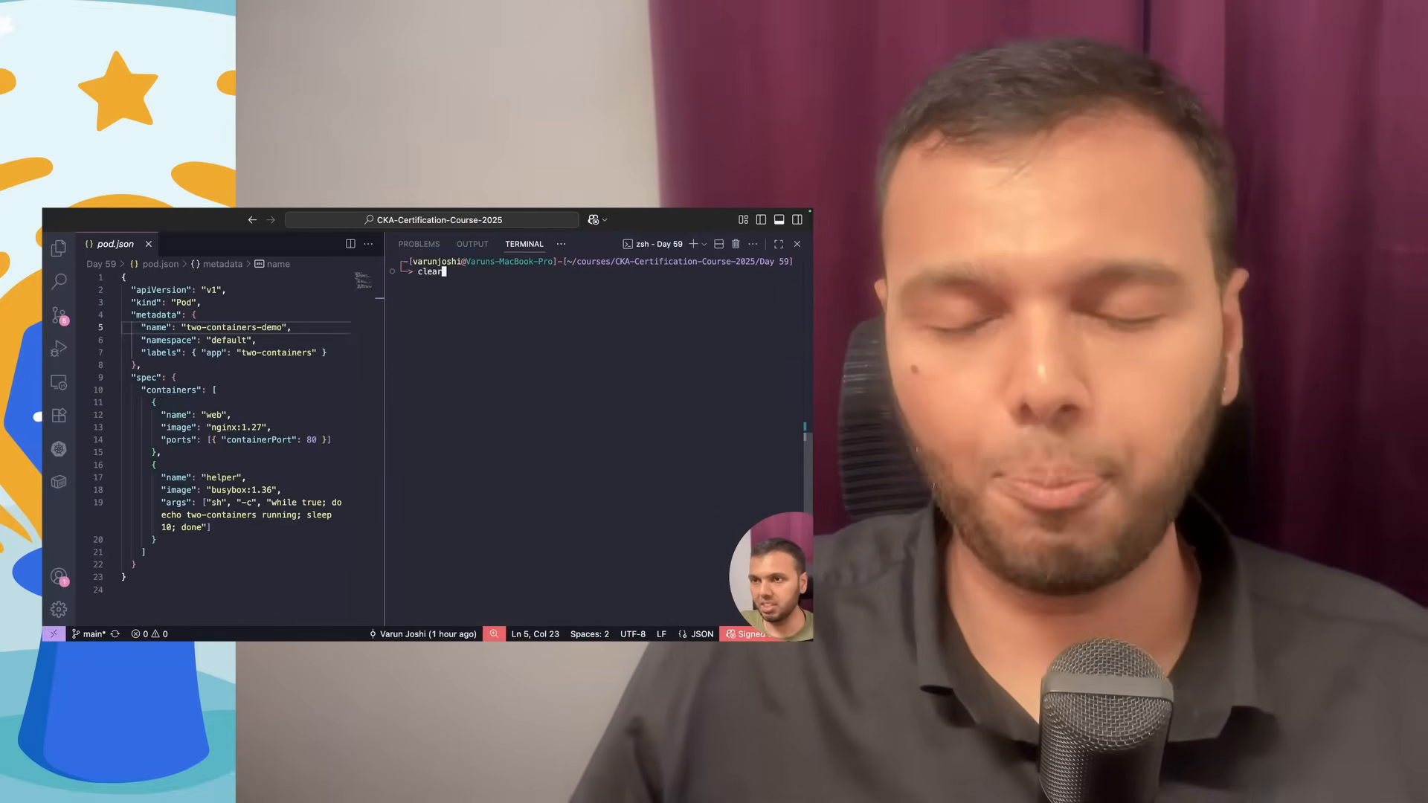
Type jsonpath pod.json '$.spec.containers[*]' followed by a dot for a field
type("jsonpath pod.json '$.spec.containers[*]'")
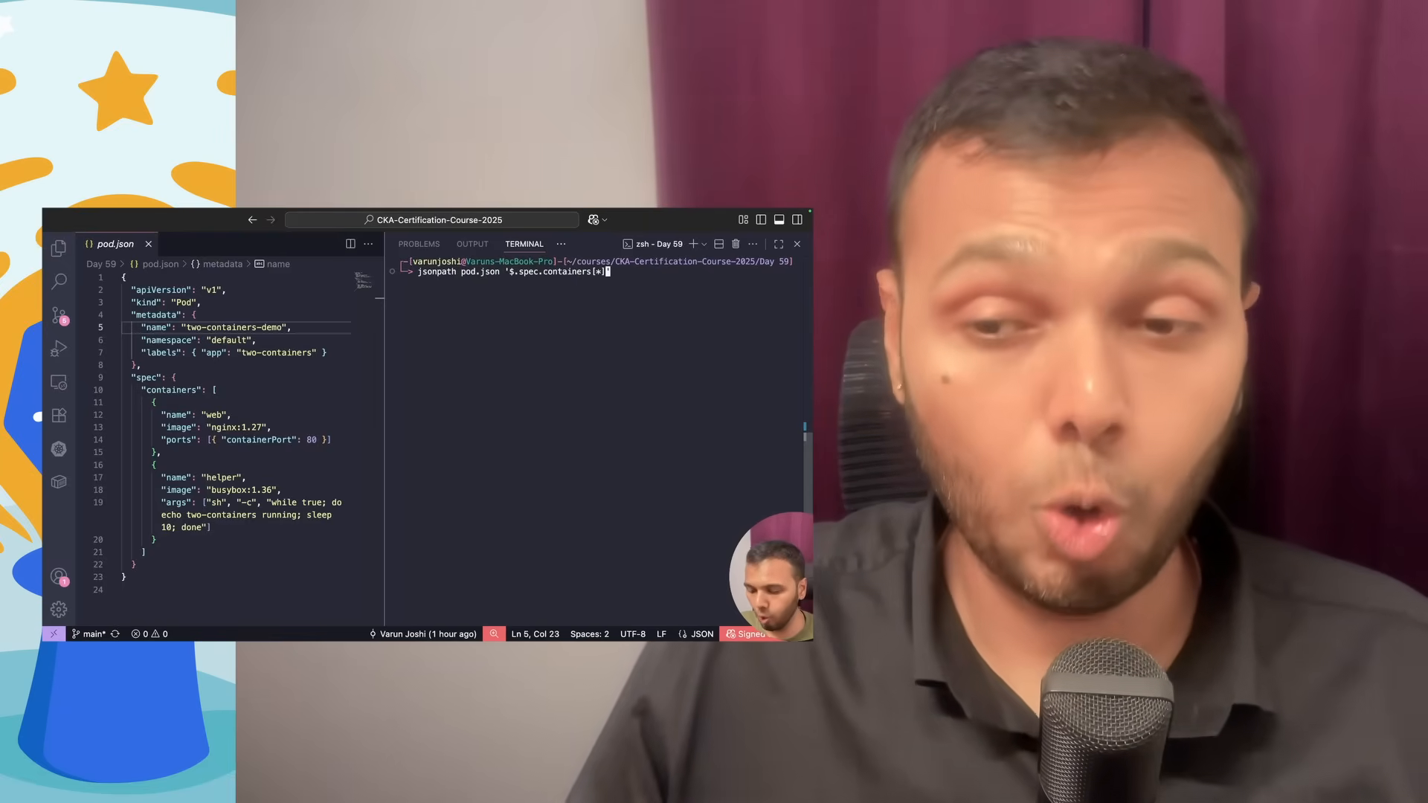
type(".")
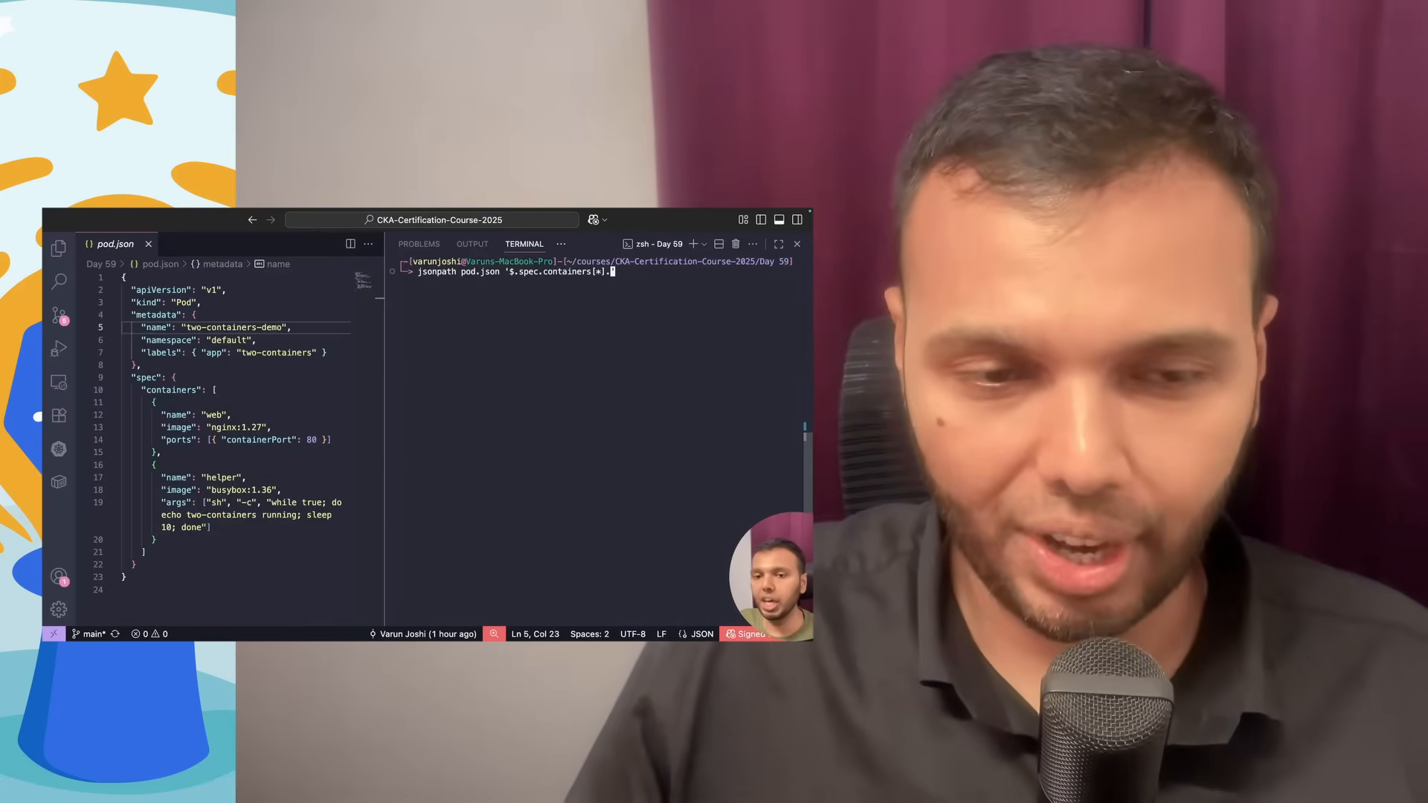